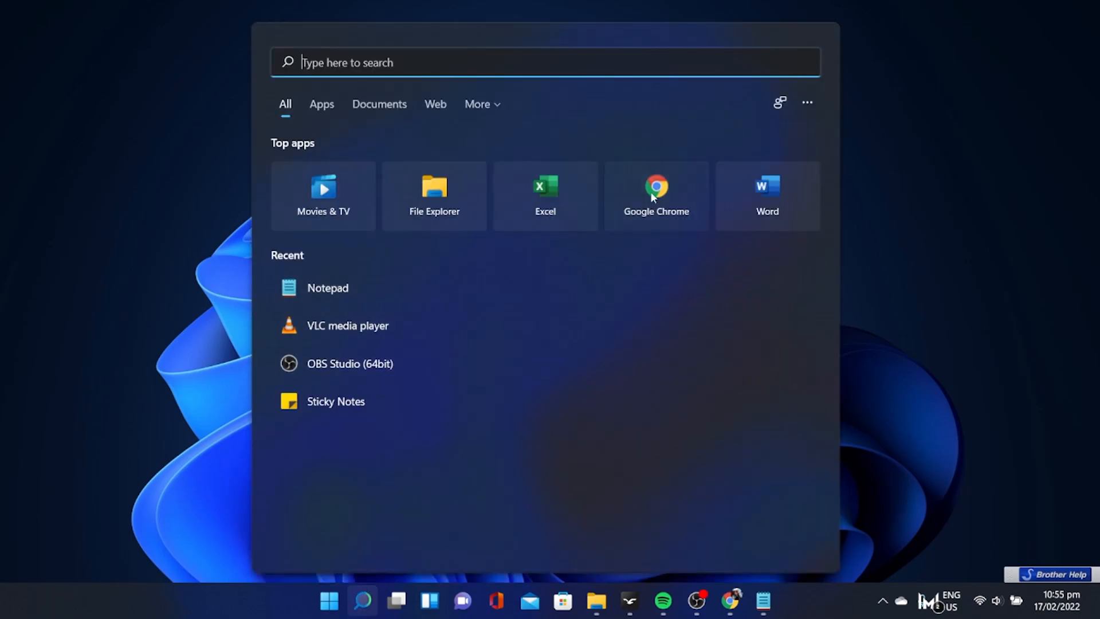
mouse_move(375, 325)
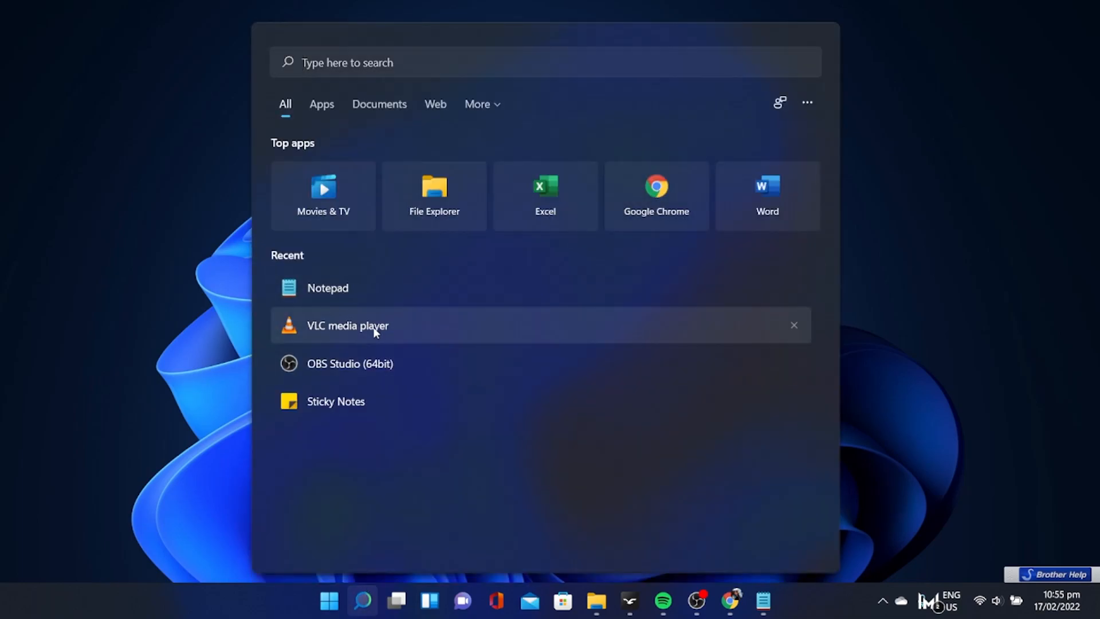
Step: Open the file location of the VLC media player entry from the Start menu
right_click(347, 324)
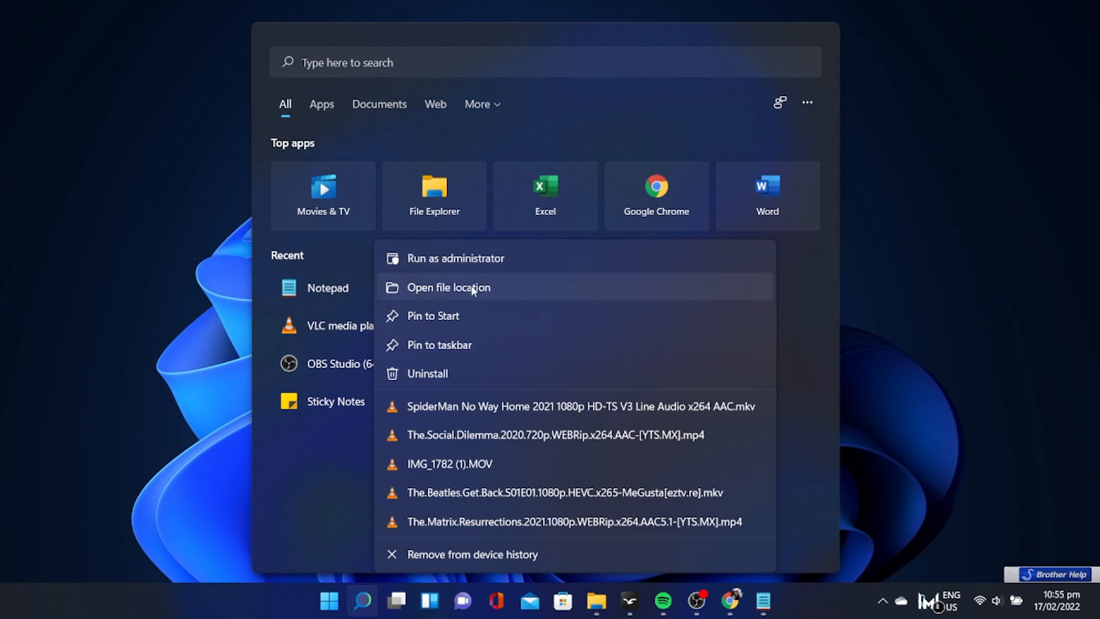
left_click(448, 286)
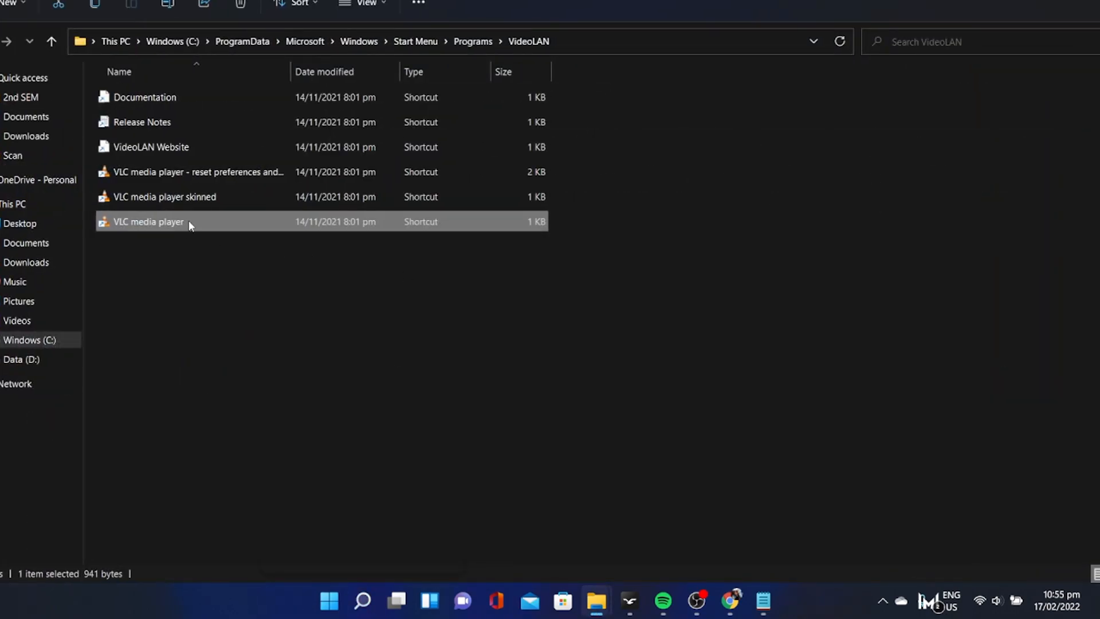
Step: From the VLC shortcut, go to its install folder and into lua\playlist where youtube.luac sits
right_click(147, 221)
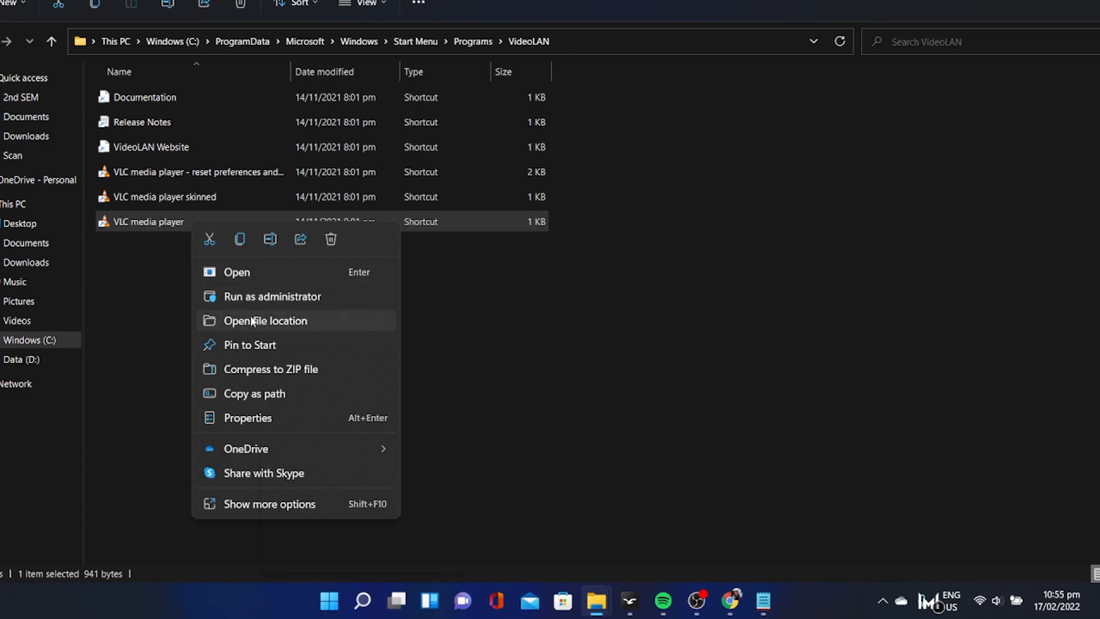
left_click(264, 320)
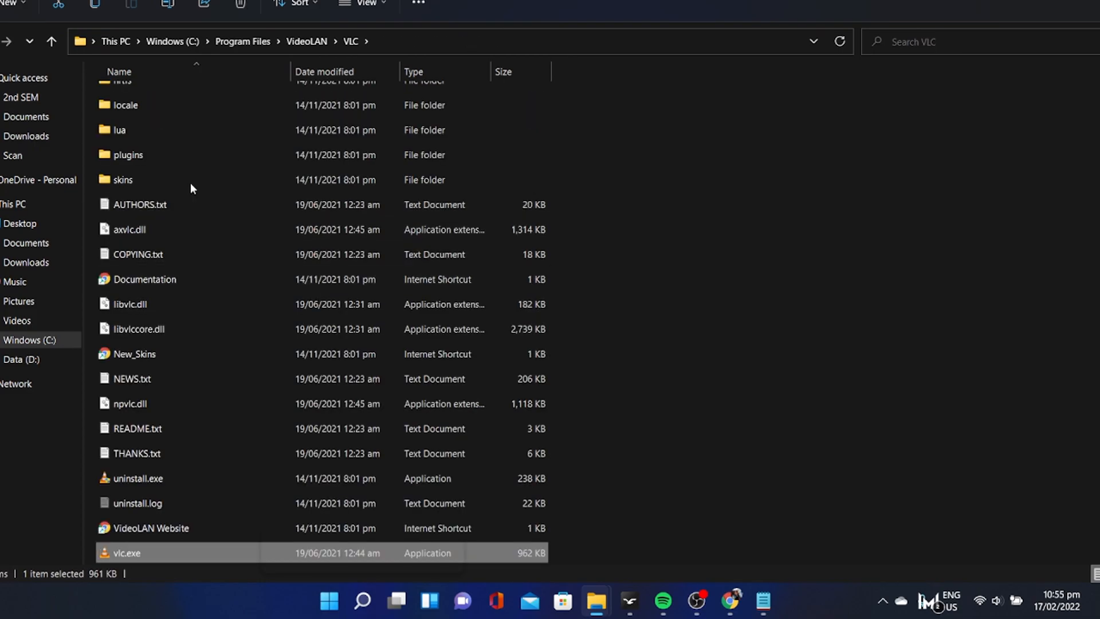
mouse_move(133, 130)
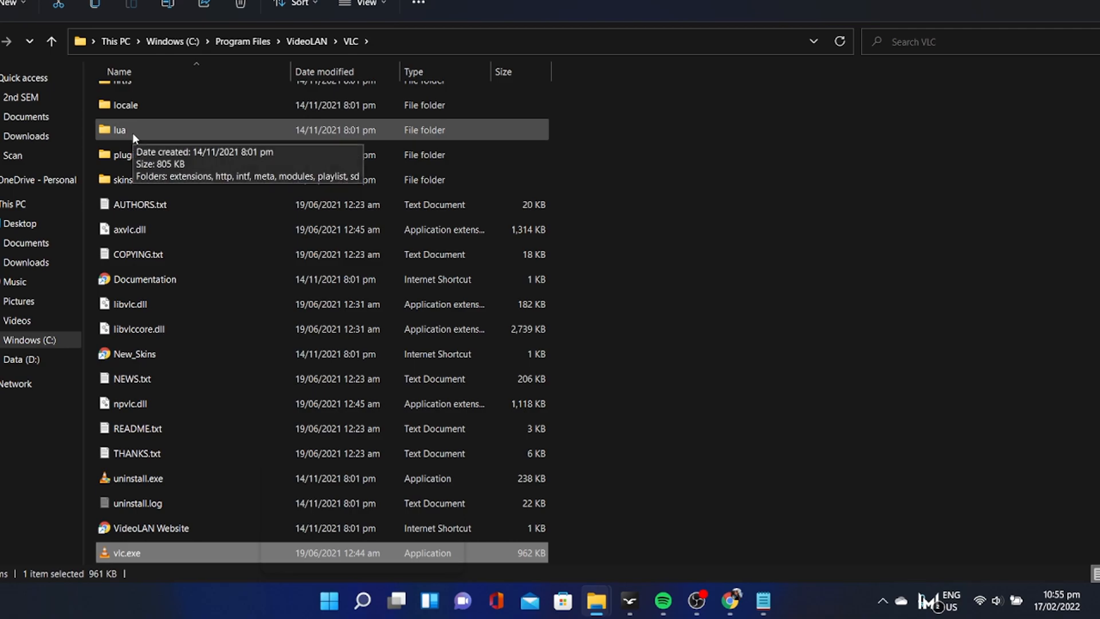
double_click(116, 130)
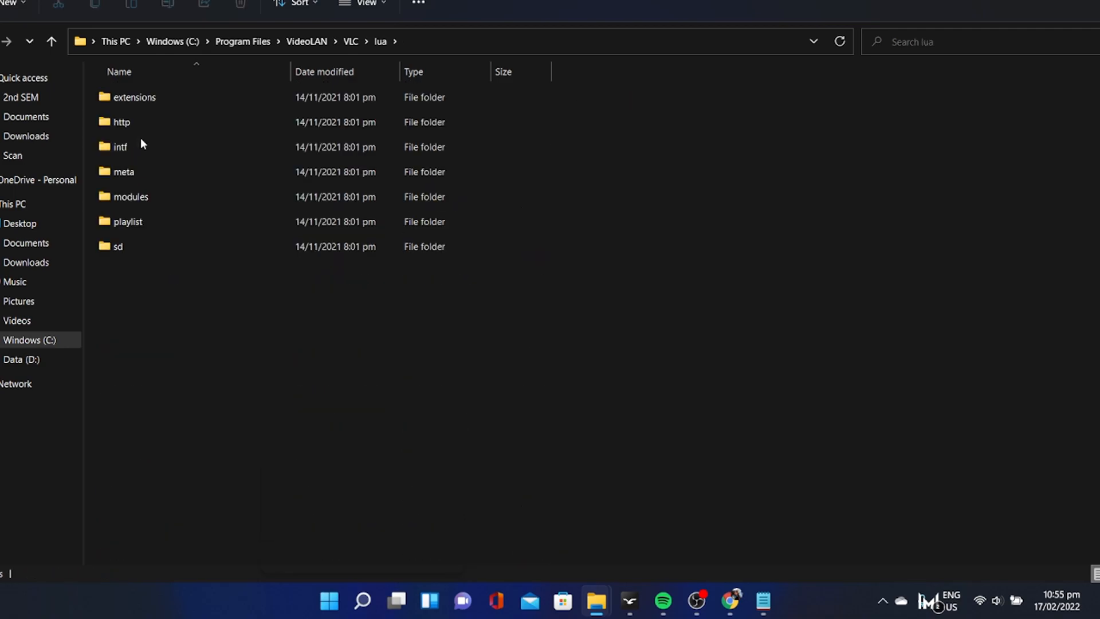
double_click(119, 221)
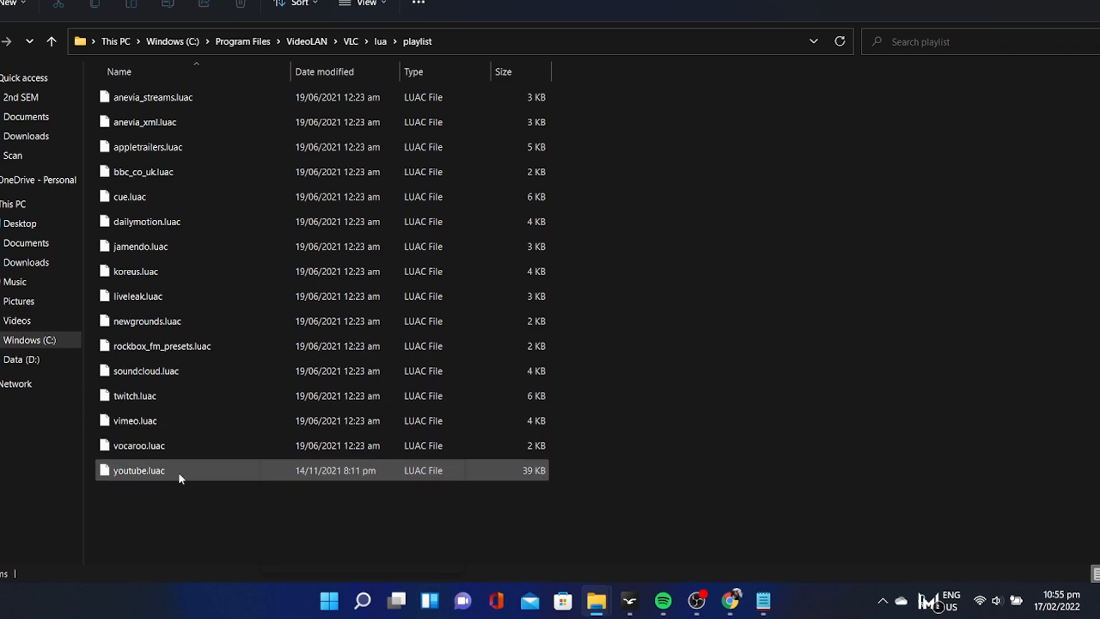
left_click(165, 496)
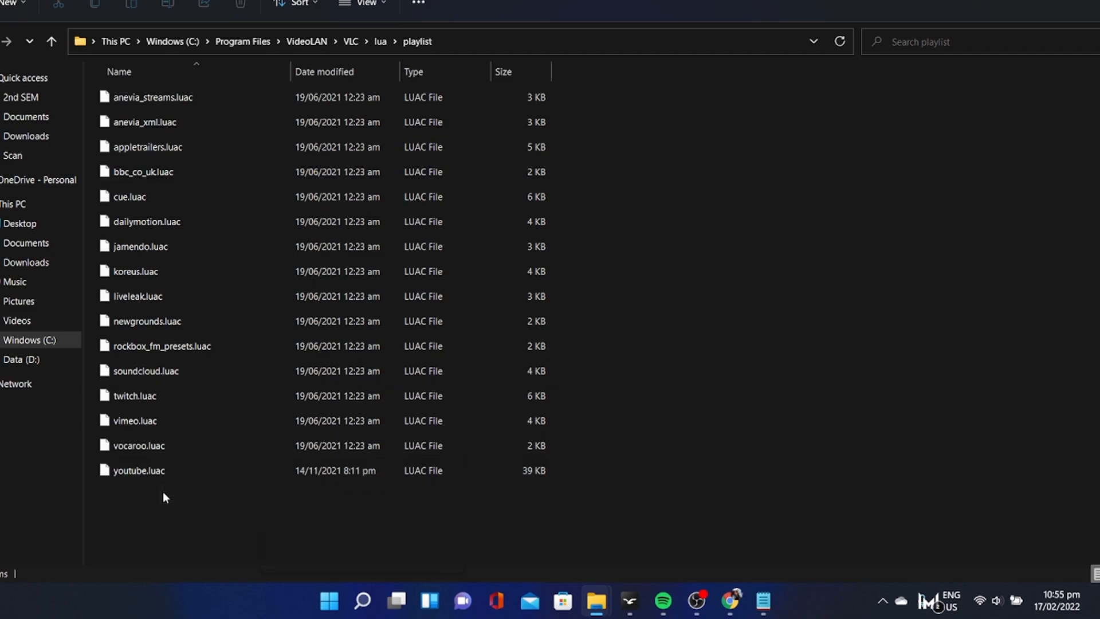
mouse_move(138, 470)
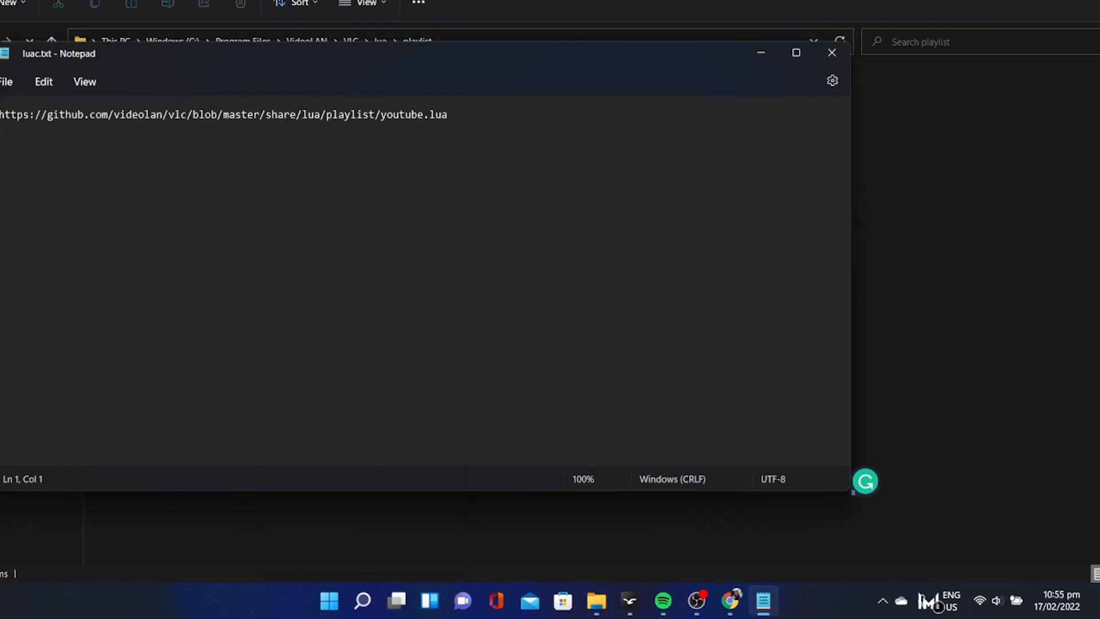
Step: Select the whole GitHub link in luac.txt and switch to Chrome
left_click(66, 115)
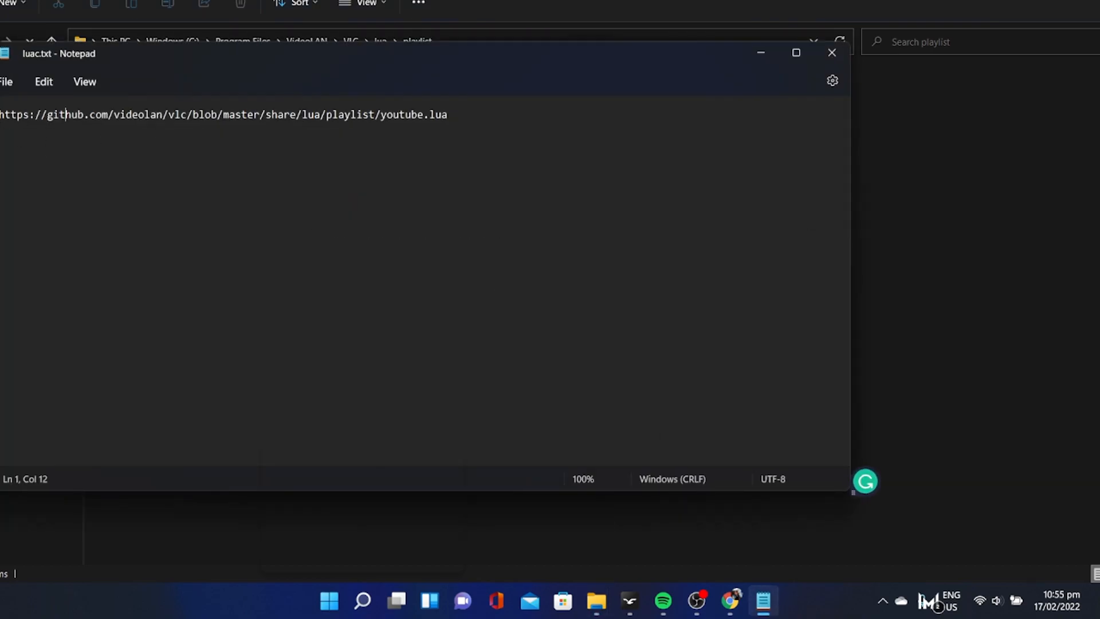
key("ctrl+a")
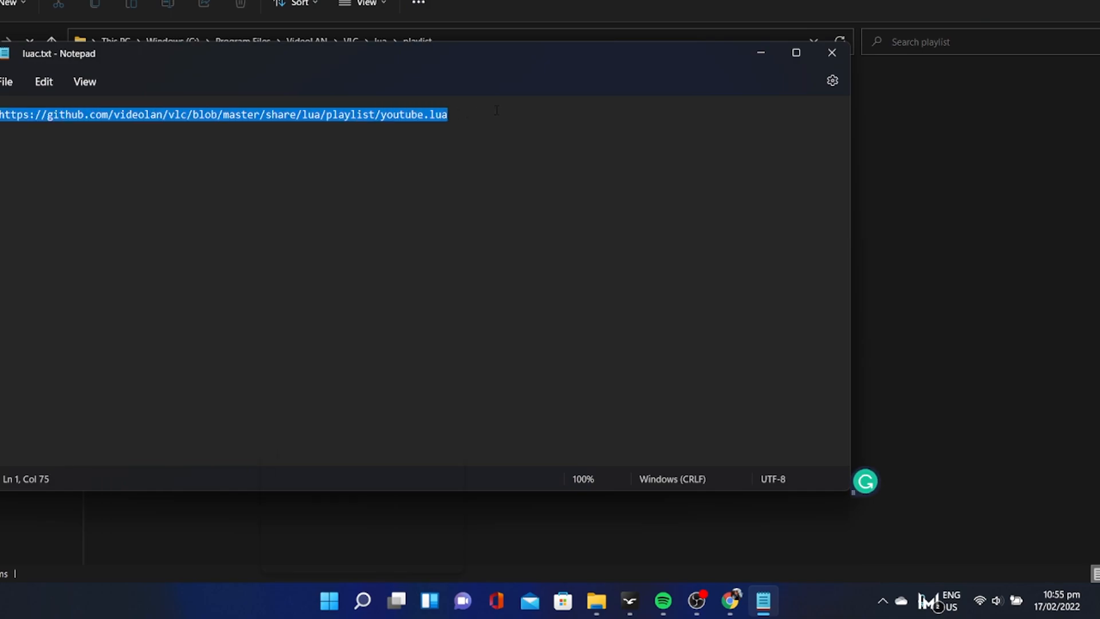
mouse_move(734, 583)
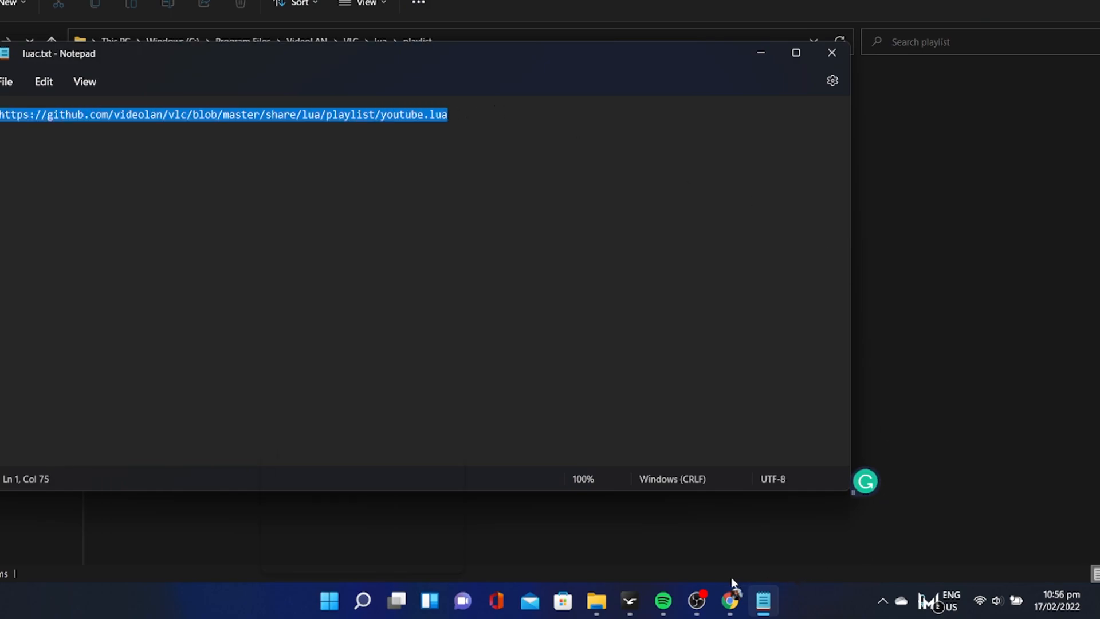
left_click(728, 601)
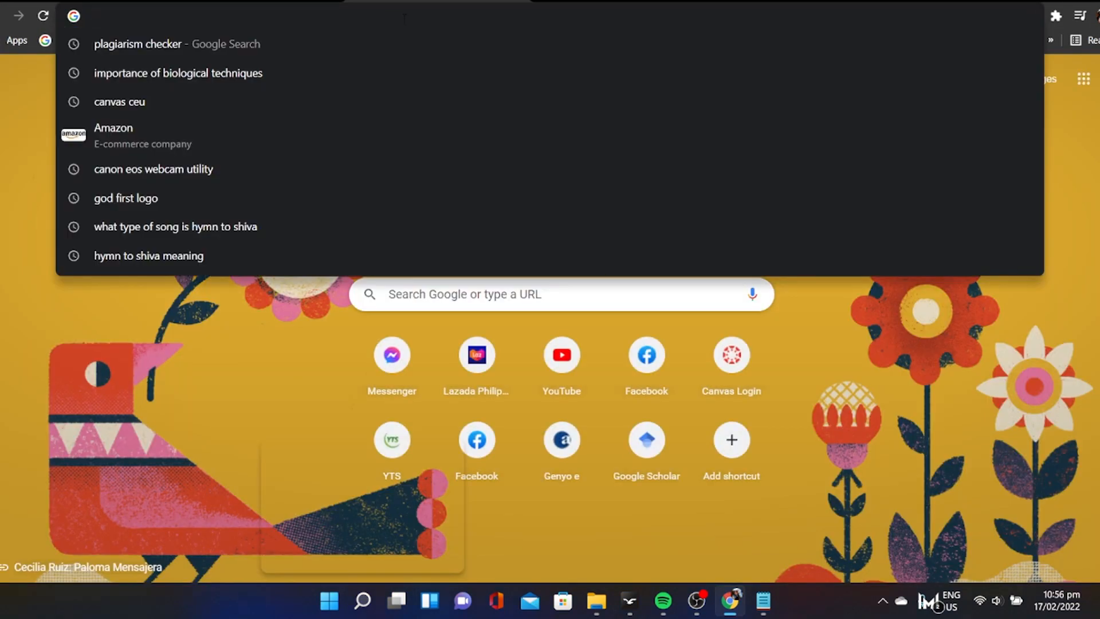
Step: Load github.com/videolan/vlc/.../playlist/youtube.lua in Chrome and return to Notepad
type("github.com/videolan/vlc/blob/master/share/lua/playlist/youtube.lua")
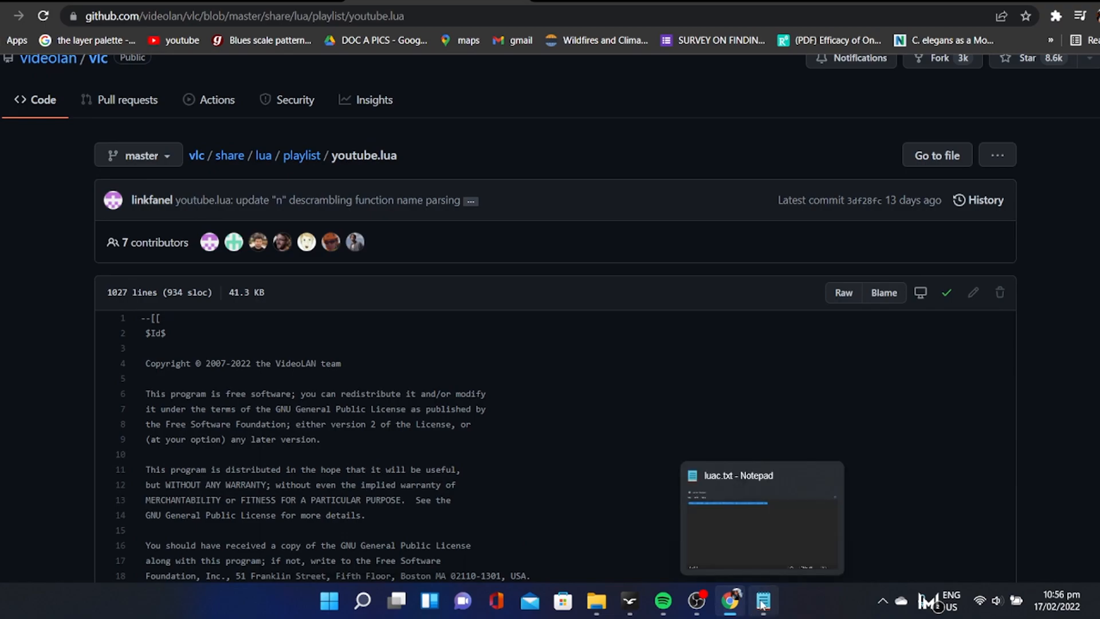
left_click(763, 600)
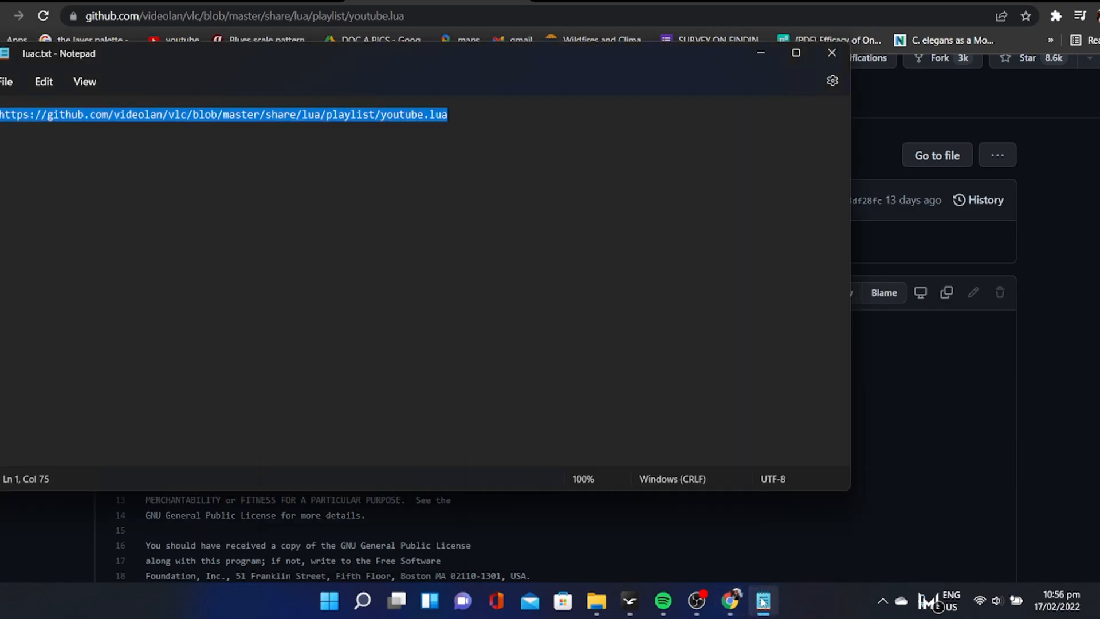
Step: Start a new Notepad document for the script and begin saving it under a new name
left_click(7, 81)
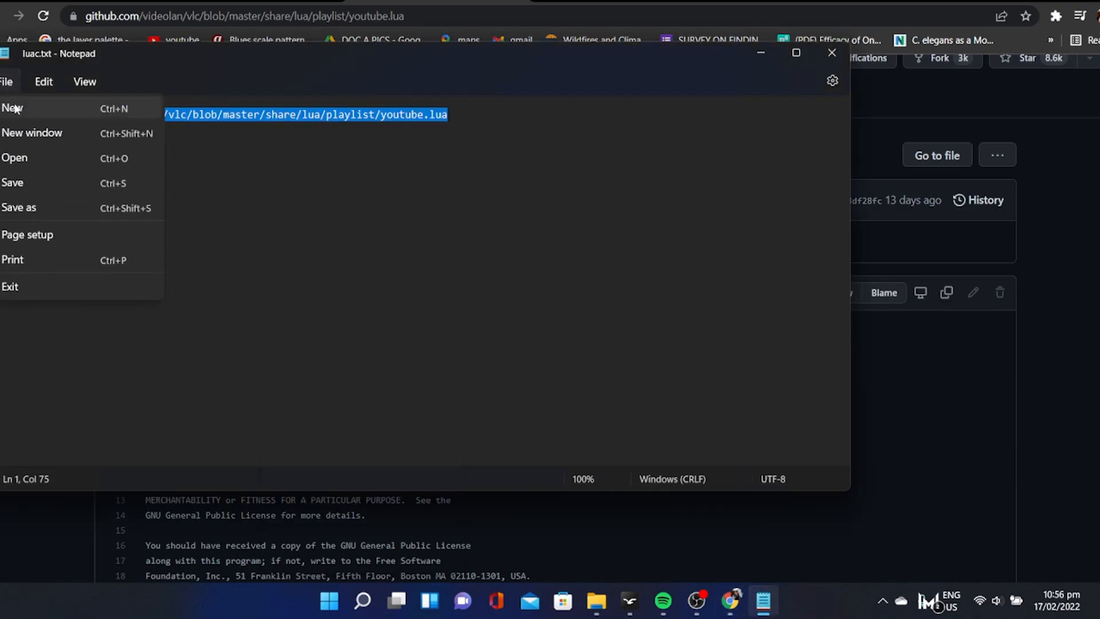
left_click(11, 108)
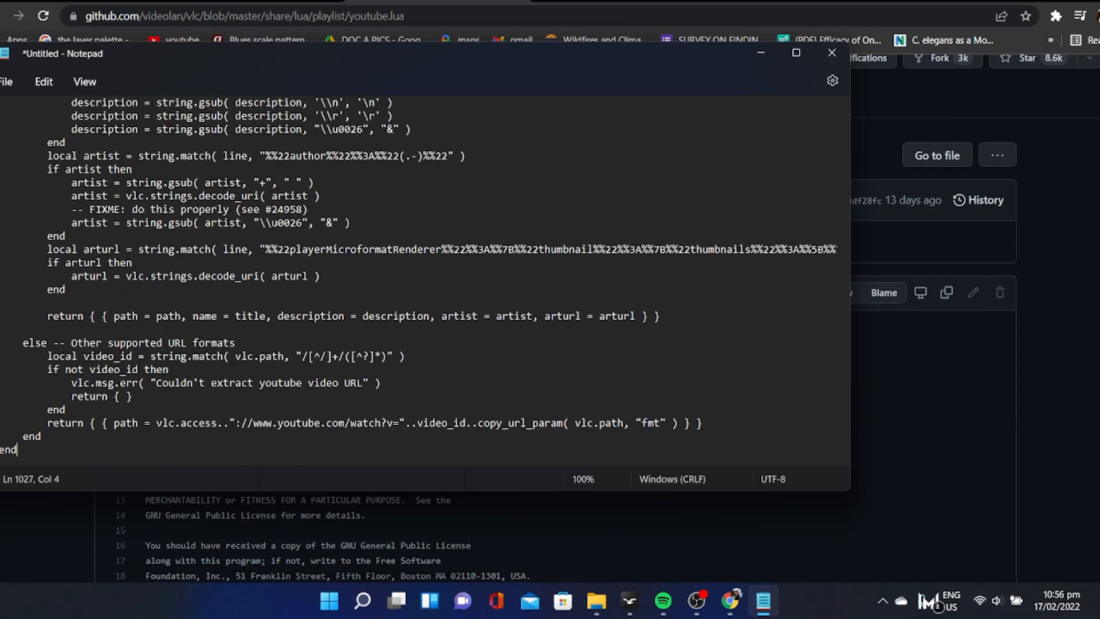
left_click(6, 81)
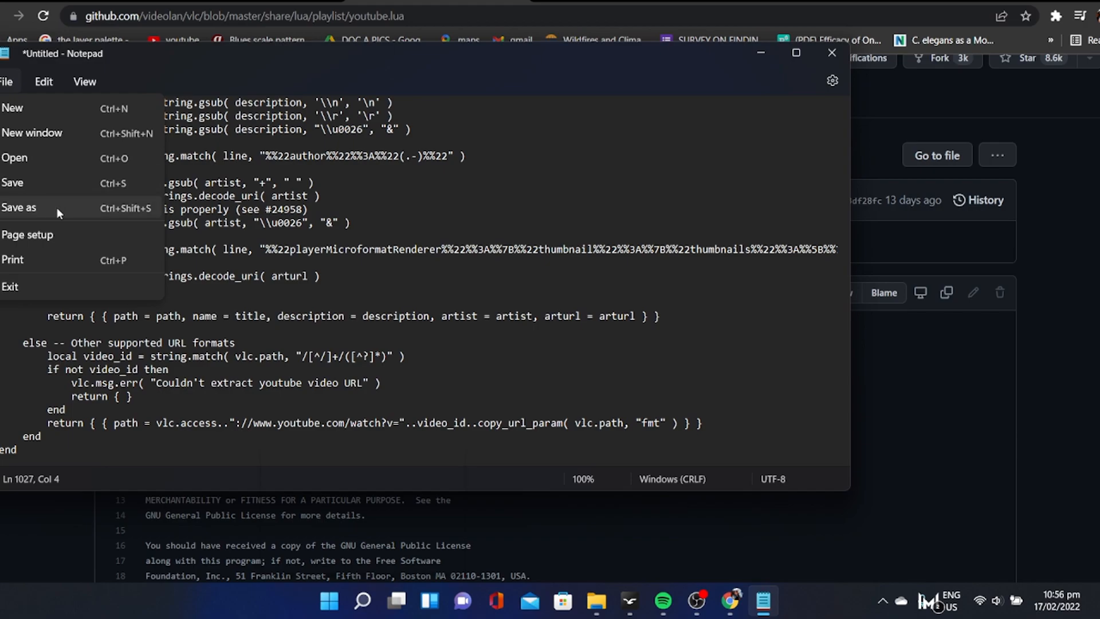
left_click(19, 207)
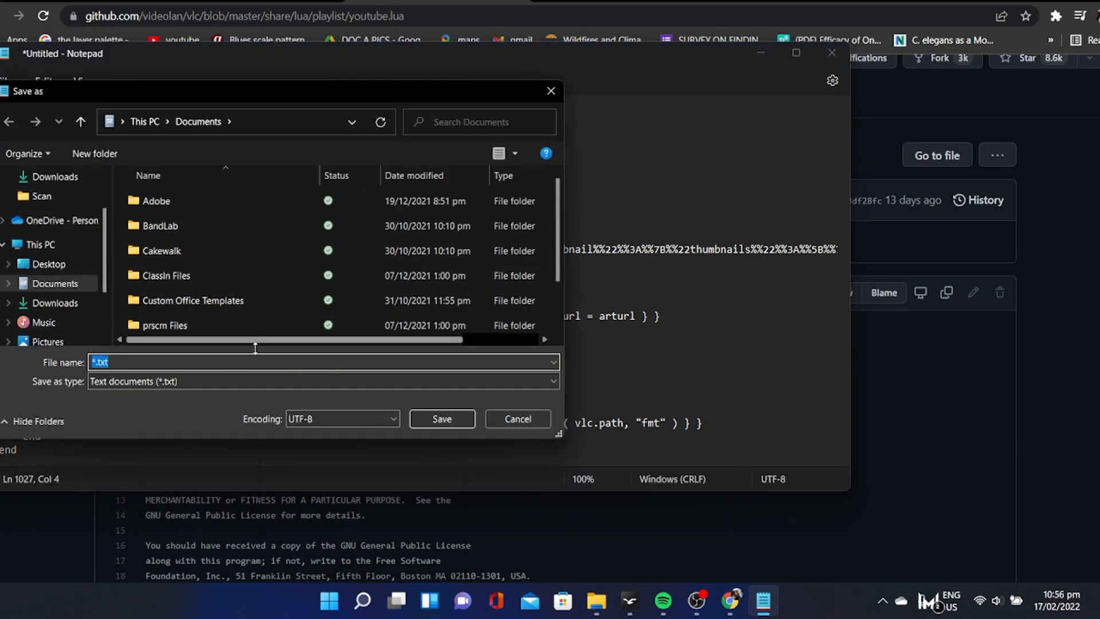
Step: Save as youtube.luac with file type All Files, replacing the existing file, and close Notepad
type("youtube.luac")
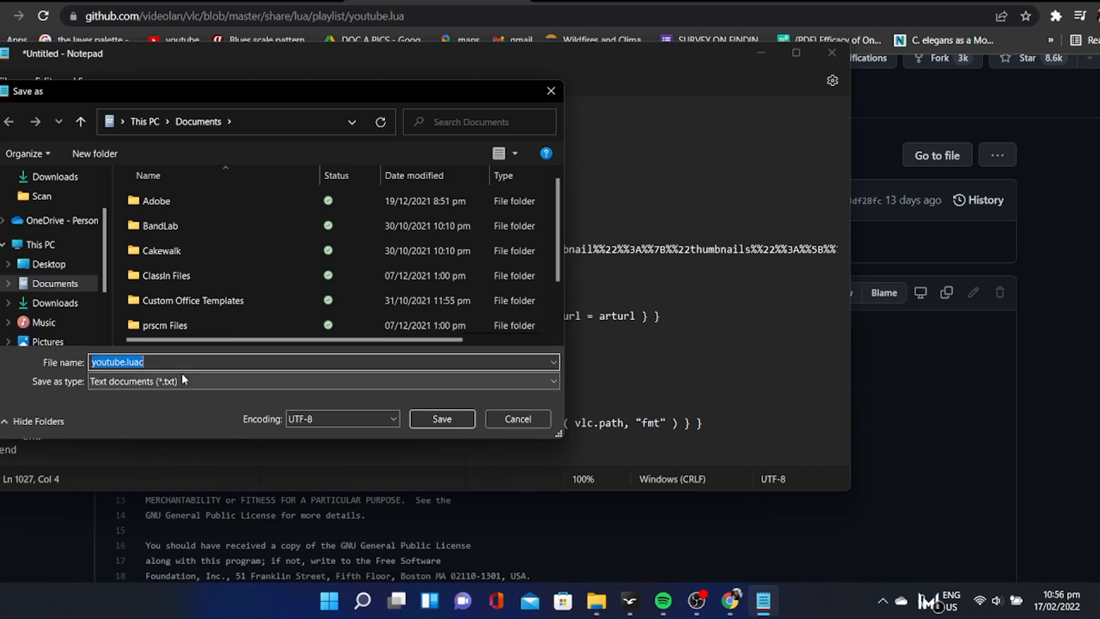
left_click(553, 380)
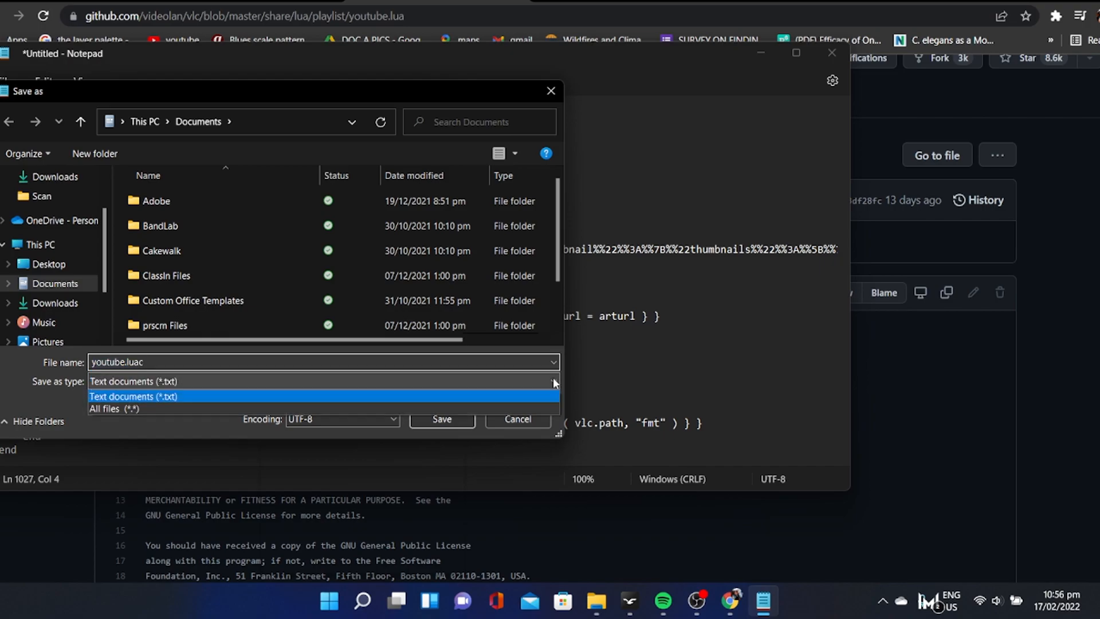
left_click(114, 407)
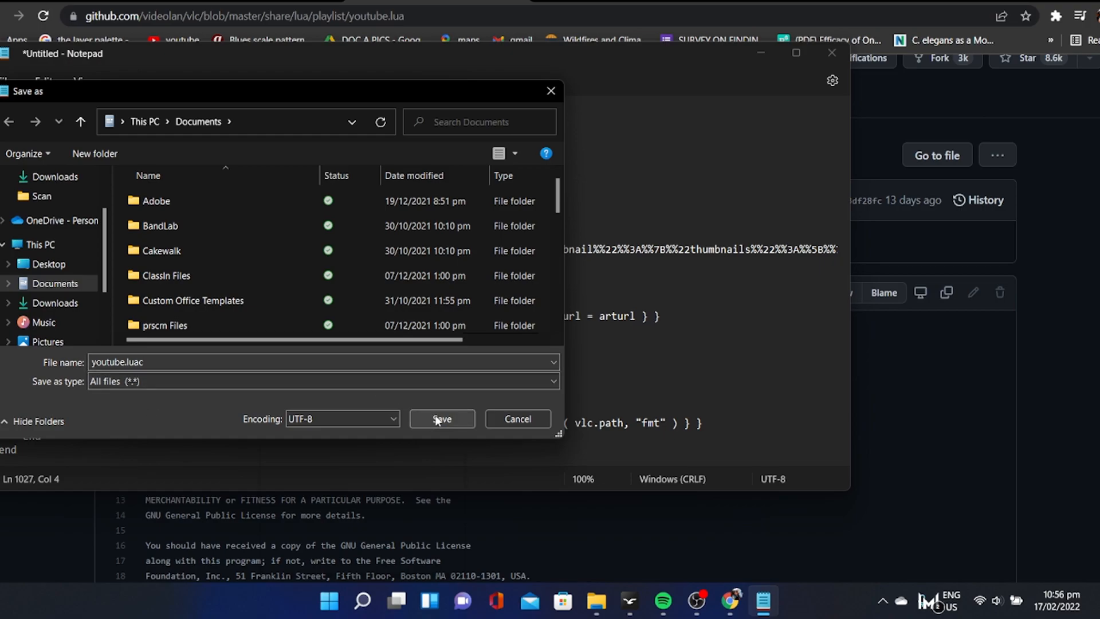
left_click(441, 418)
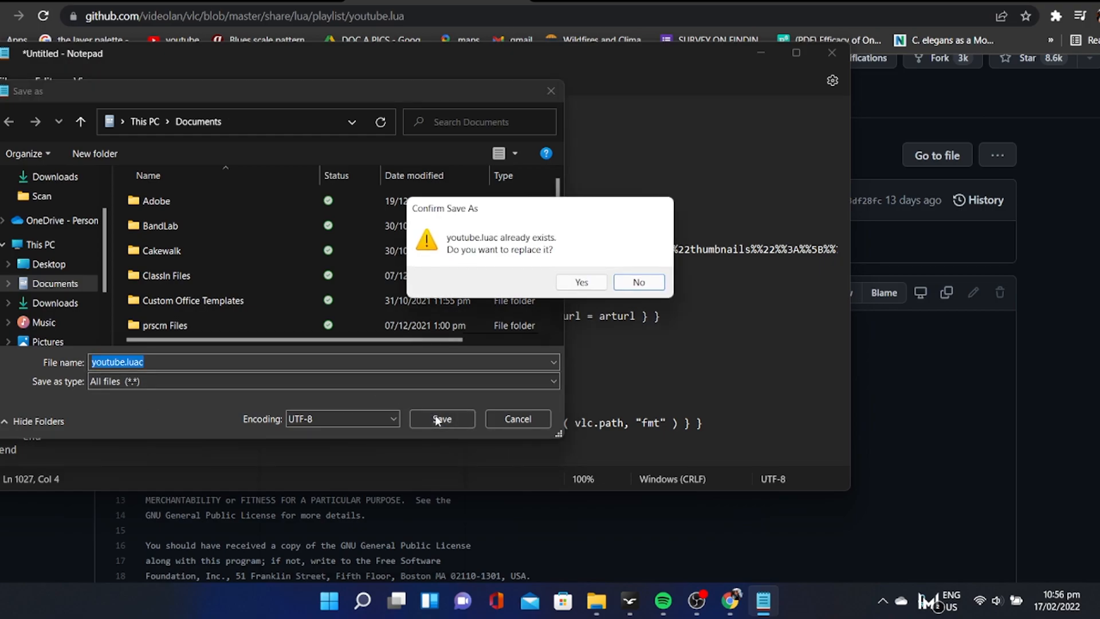
mouse_move(554, 251)
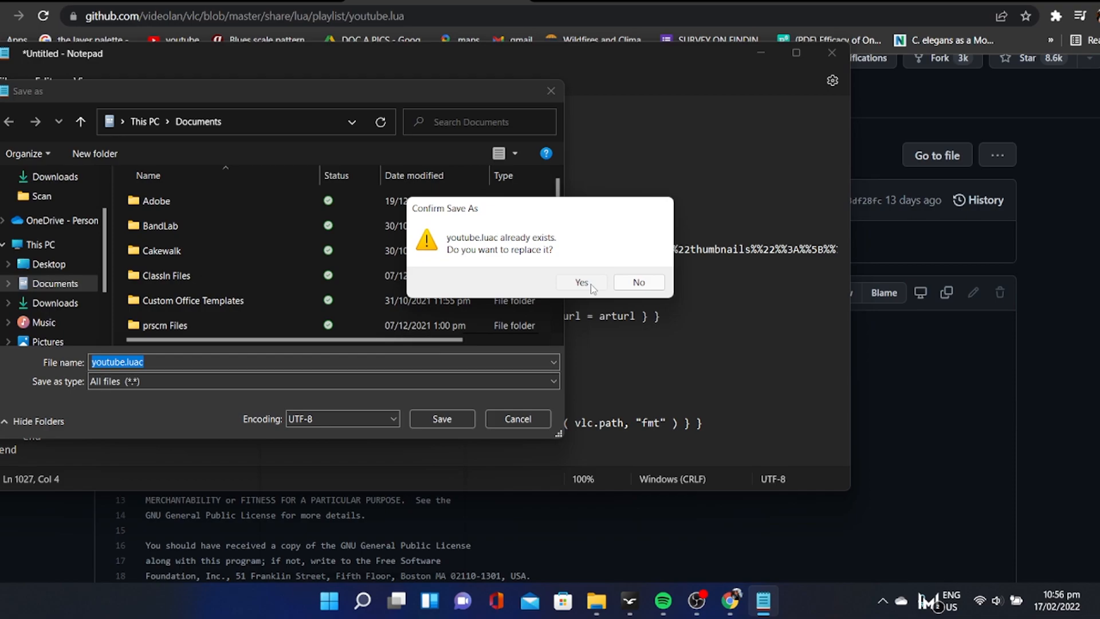
left_click(581, 281)
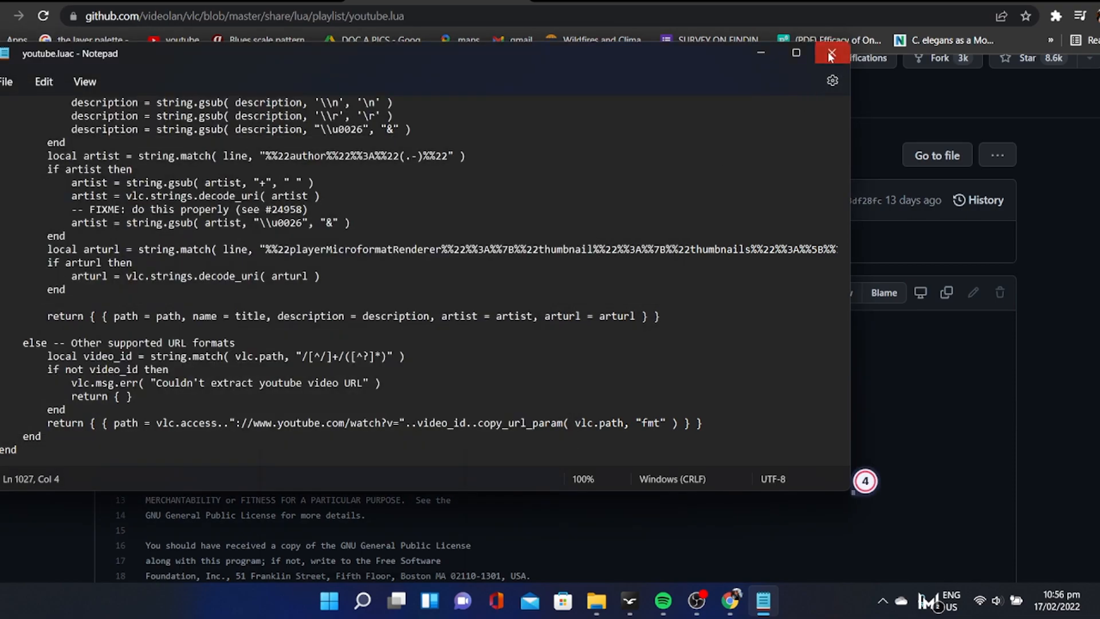
left_click(828, 54)
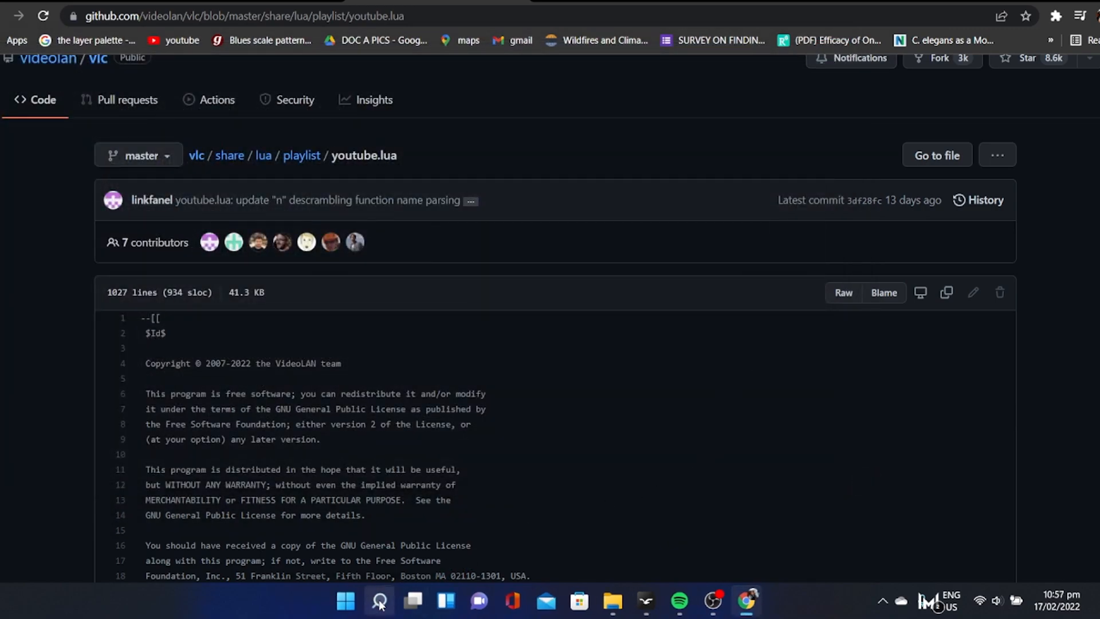
Step: Launch VLC media player via Windows search and switch back to the YouTube page
left_click(379, 600)
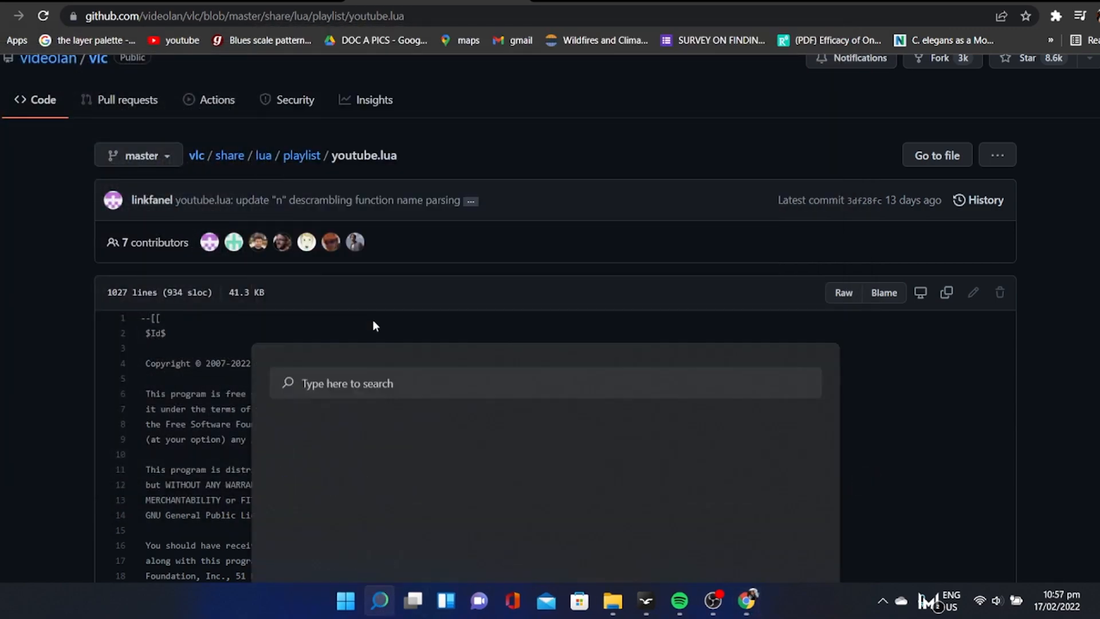
left_click(760, 602)
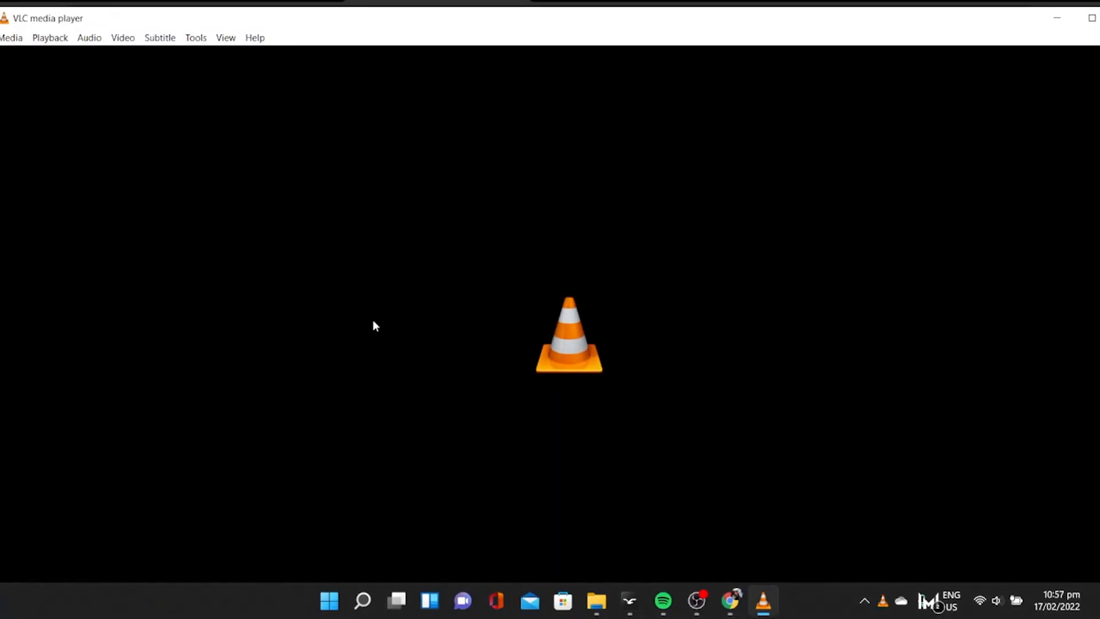
mouse_move(493, 78)
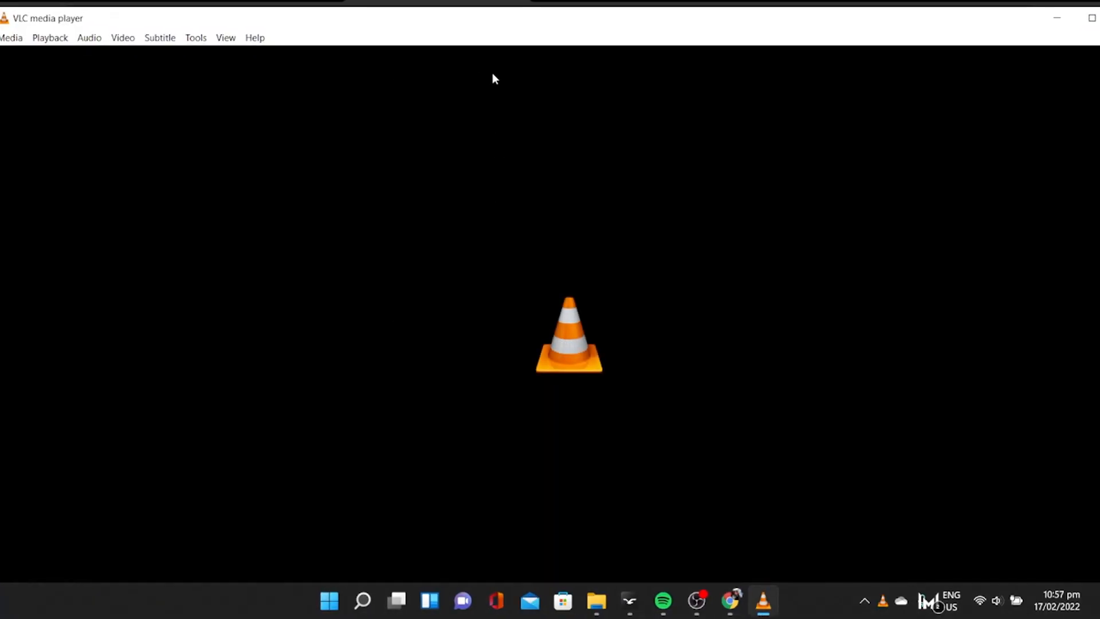
left_click(729, 606)
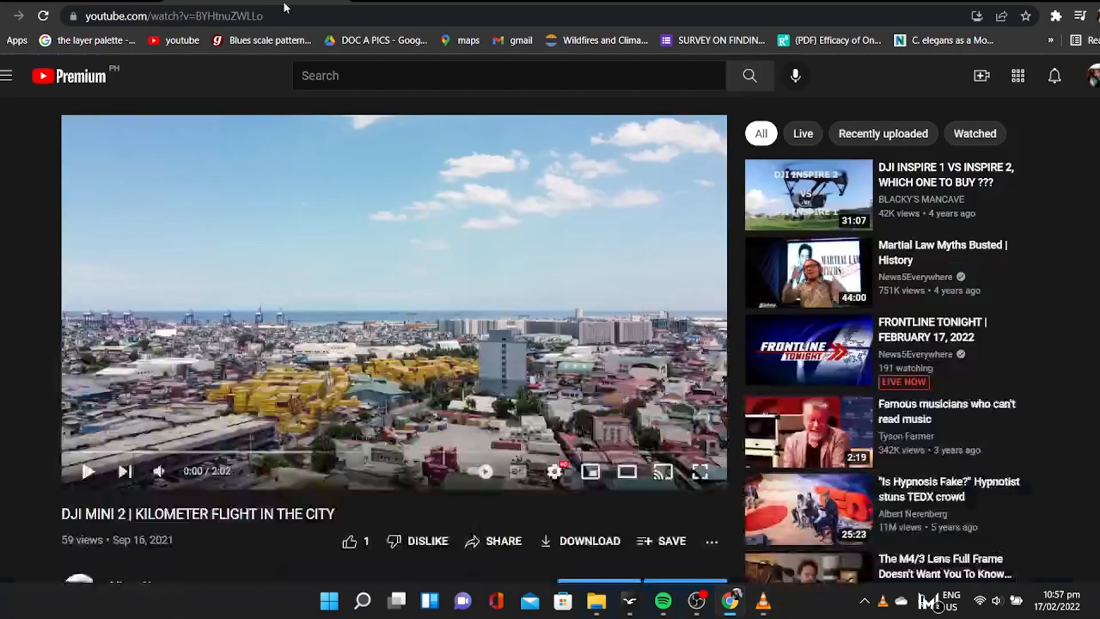
Step: Select the YouTube video's full address in Chrome and switch to VLC
left_click(168, 16)
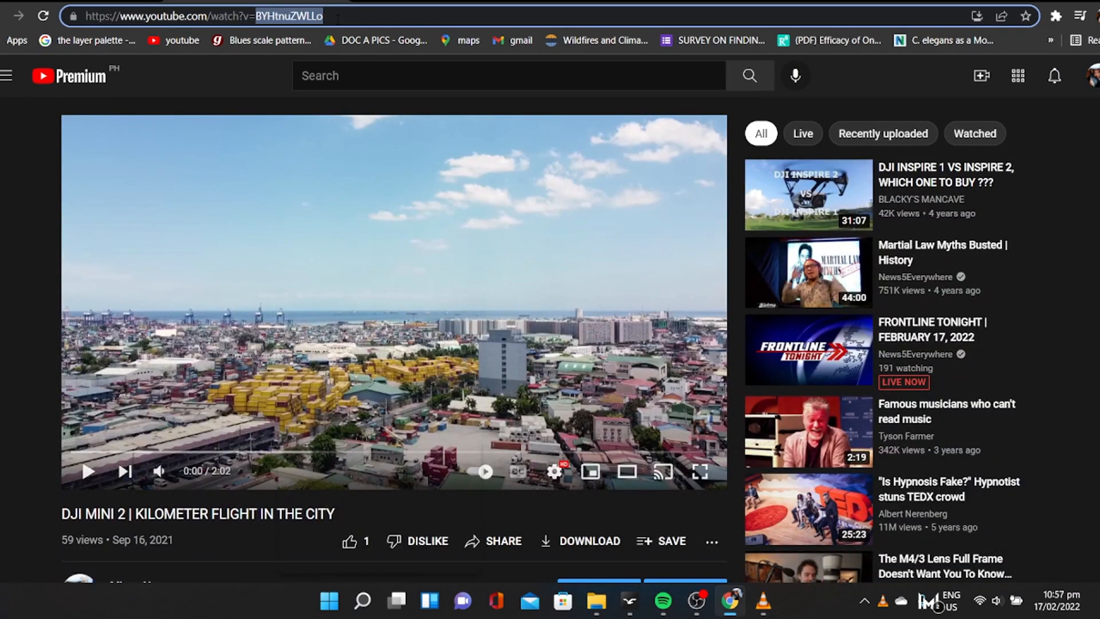
left_click(195, 15)
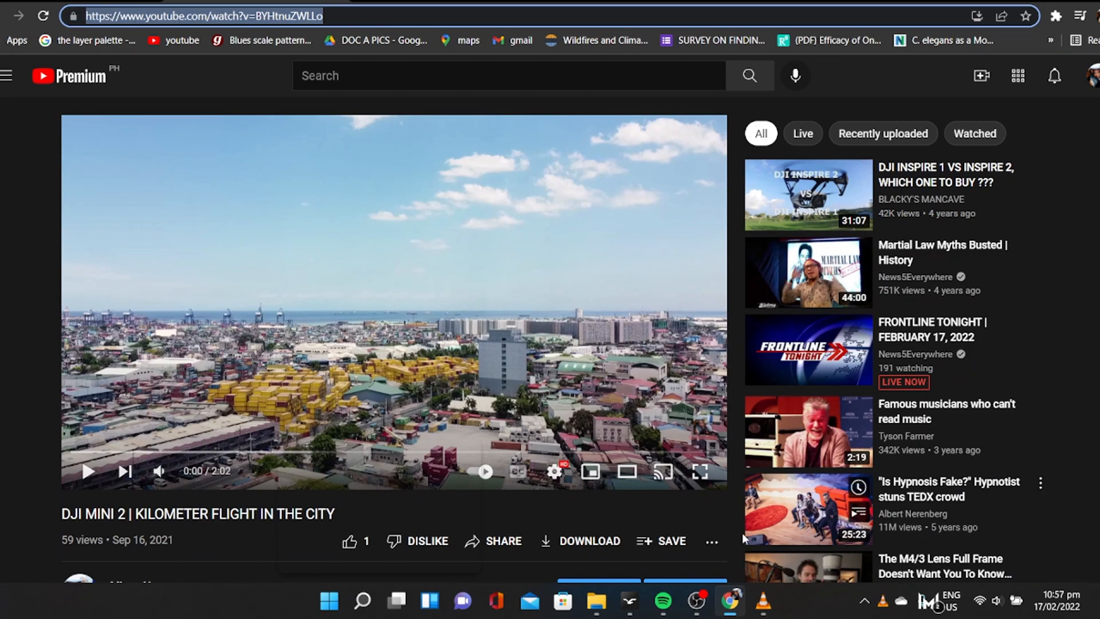
left_click(763, 605)
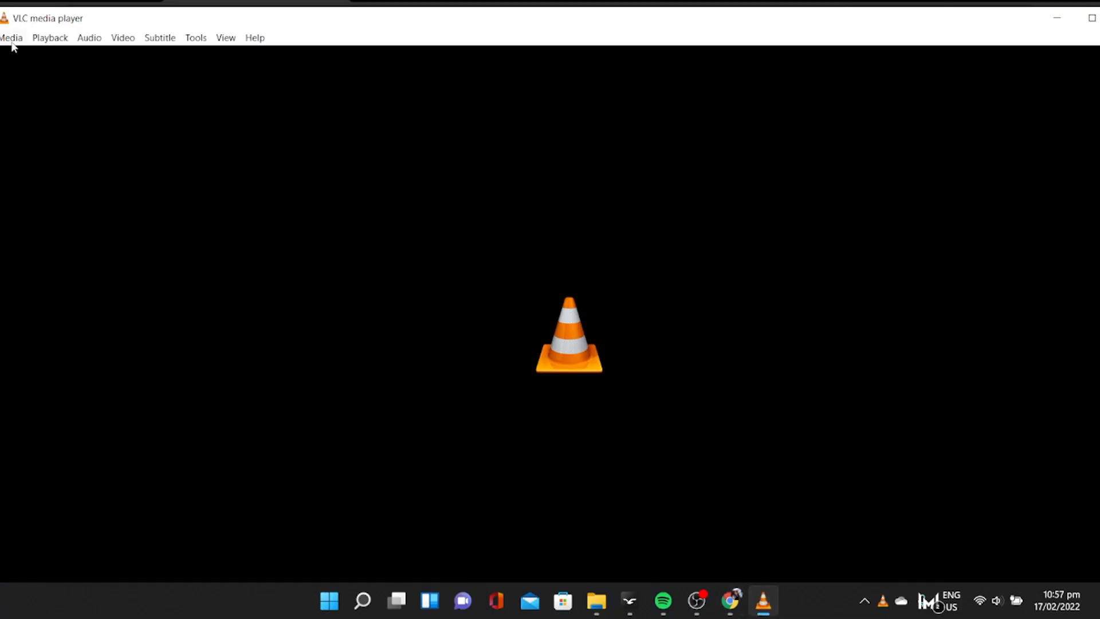
Step: Stream the YouTube video in VLC via Media > Open Network Stream with the pasted URL
left_click(11, 36)
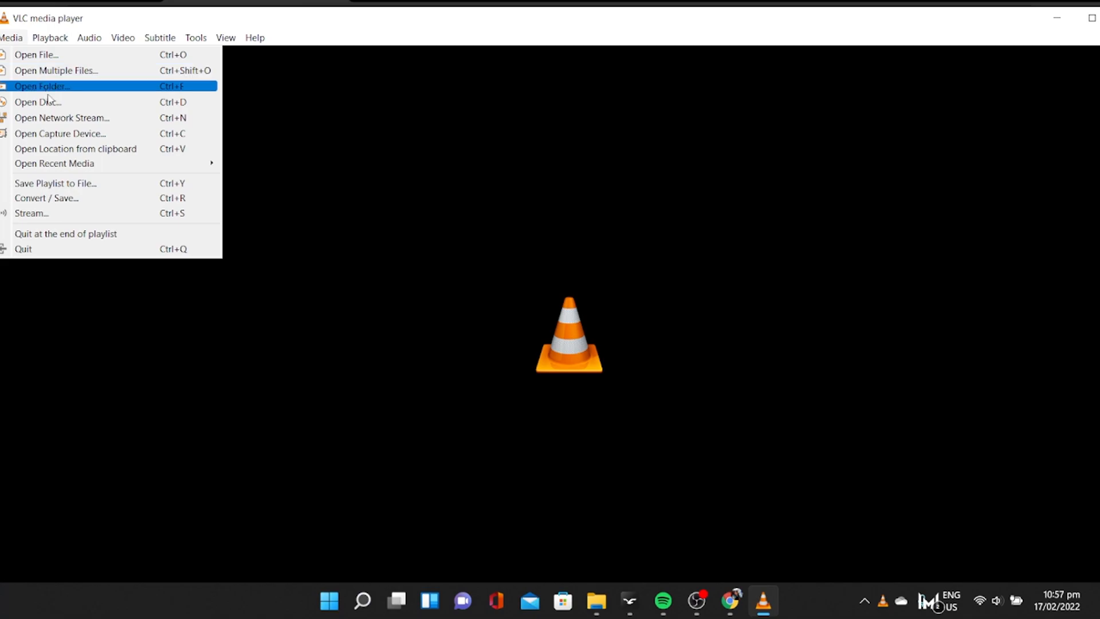
mouse_move(60, 117)
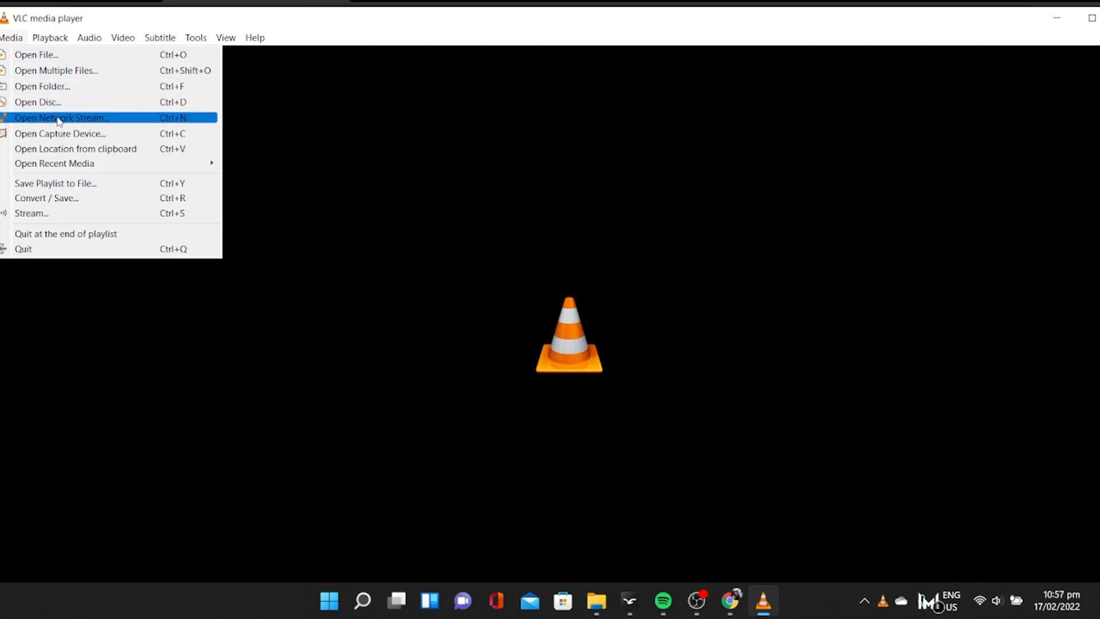
left_click(61, 117)
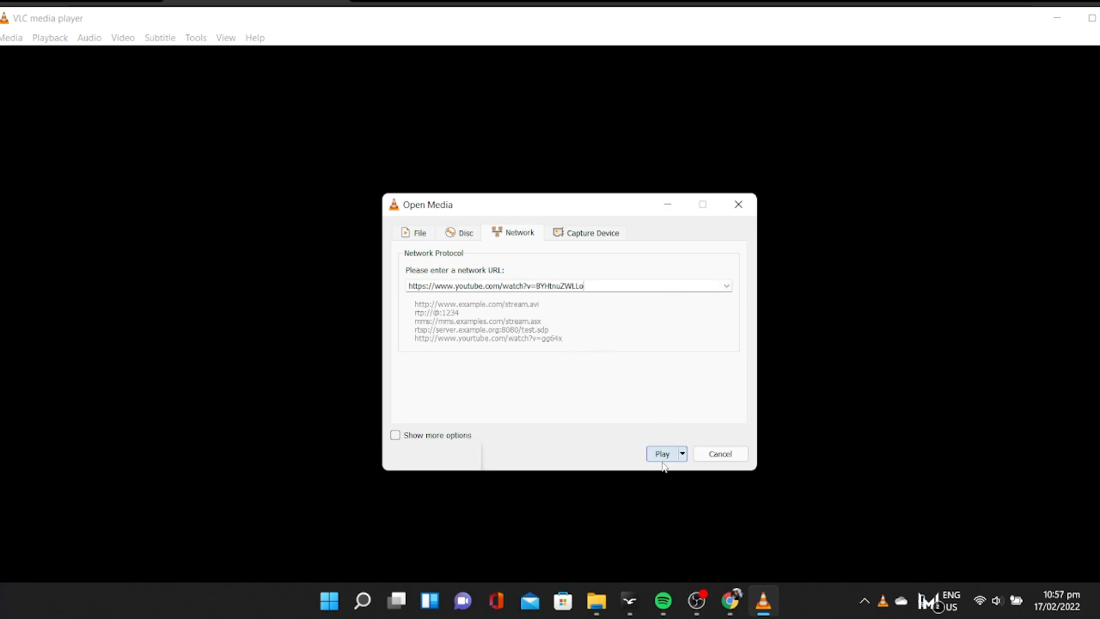
left_click(661, 454)
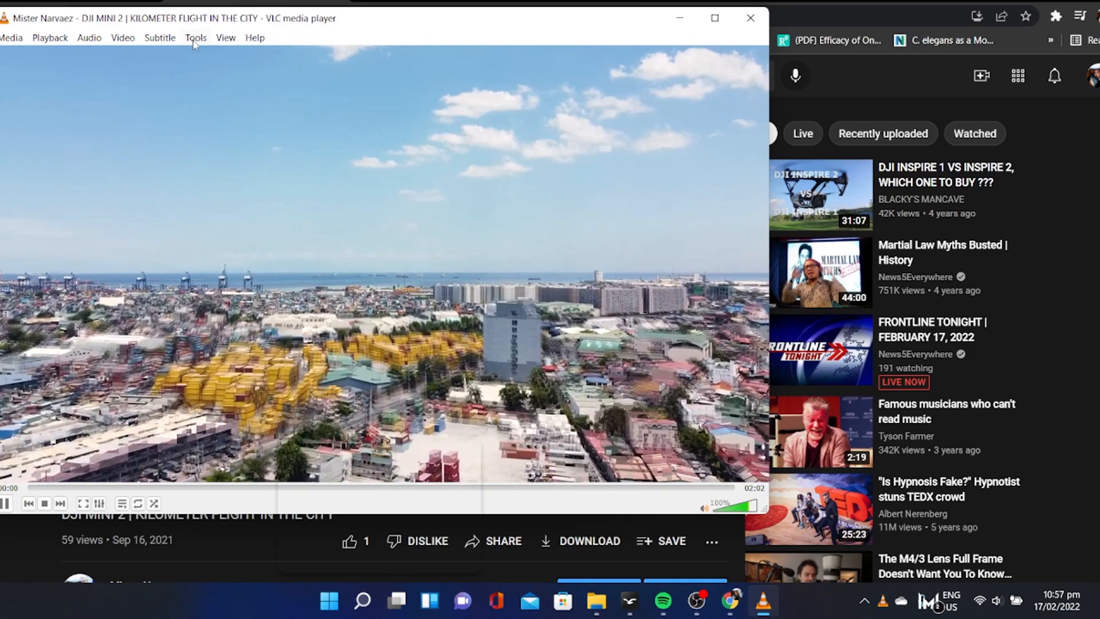
Step: Show Codec Information for the stream and select its full Location address
left_click(196, 37)
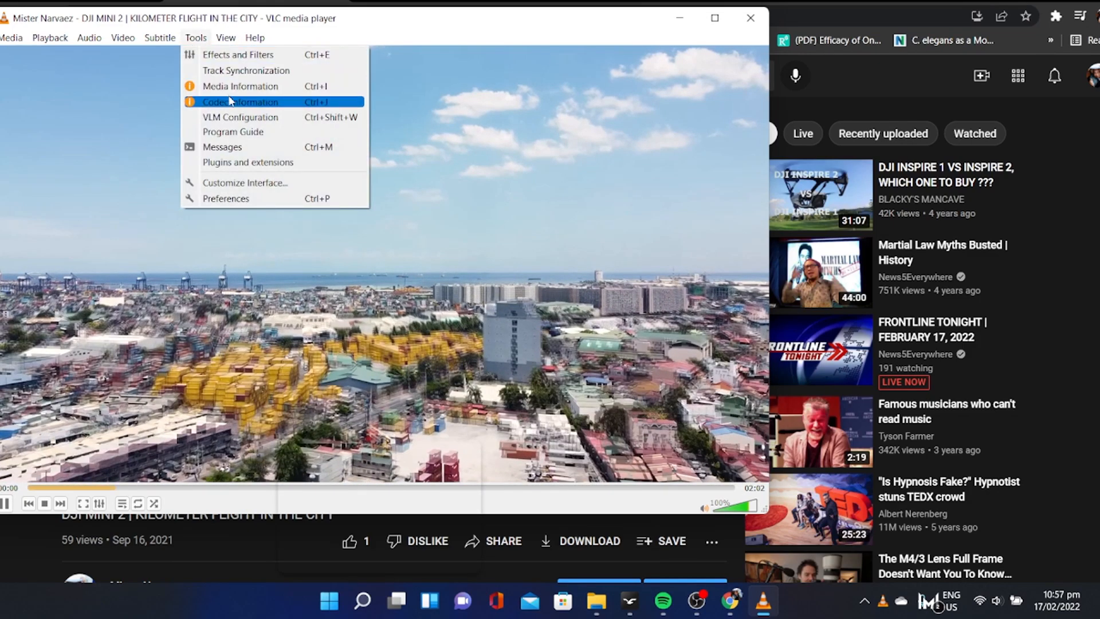
left_click(239, 102)
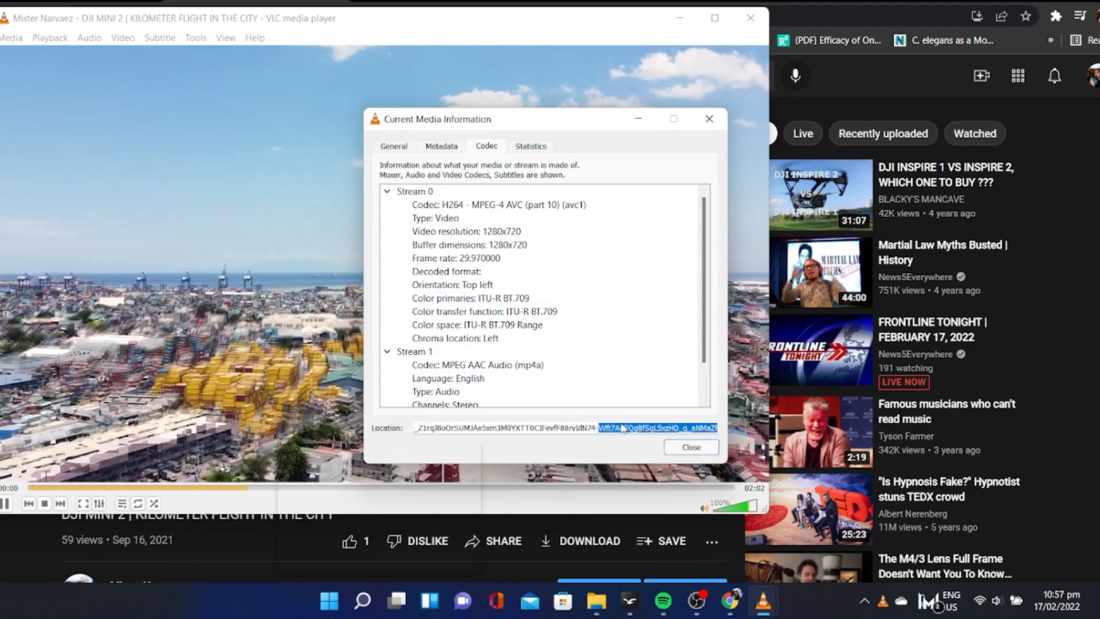
triple_click(565, 428)
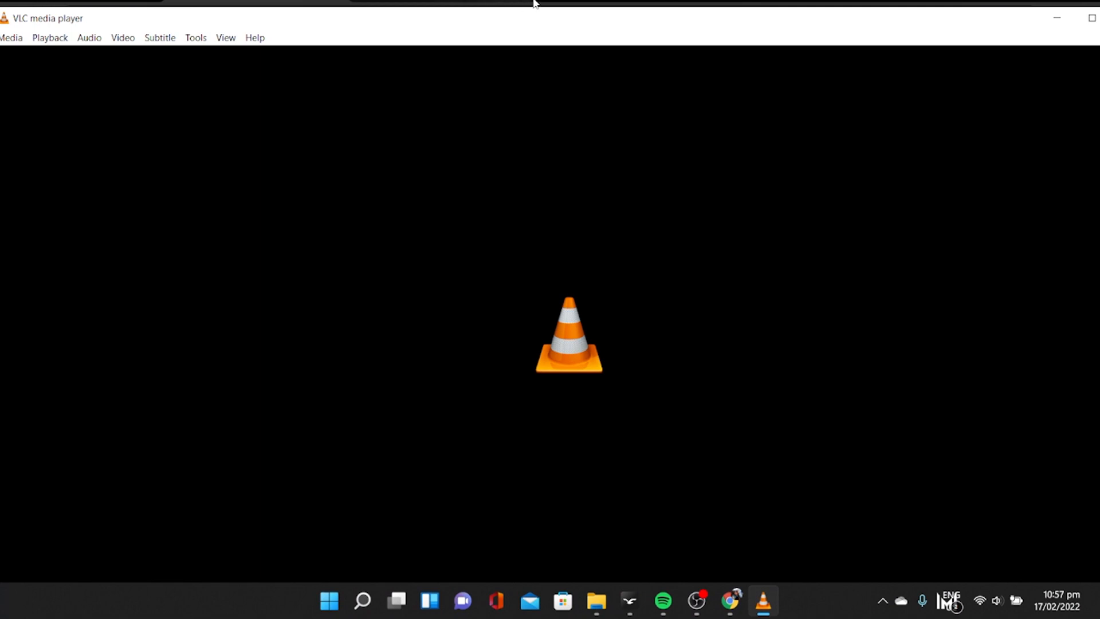
Step: Play the direct googlevideo stream in a new Chrome tab and download it as videoplayback (14).mp4
left_click(730, 602)
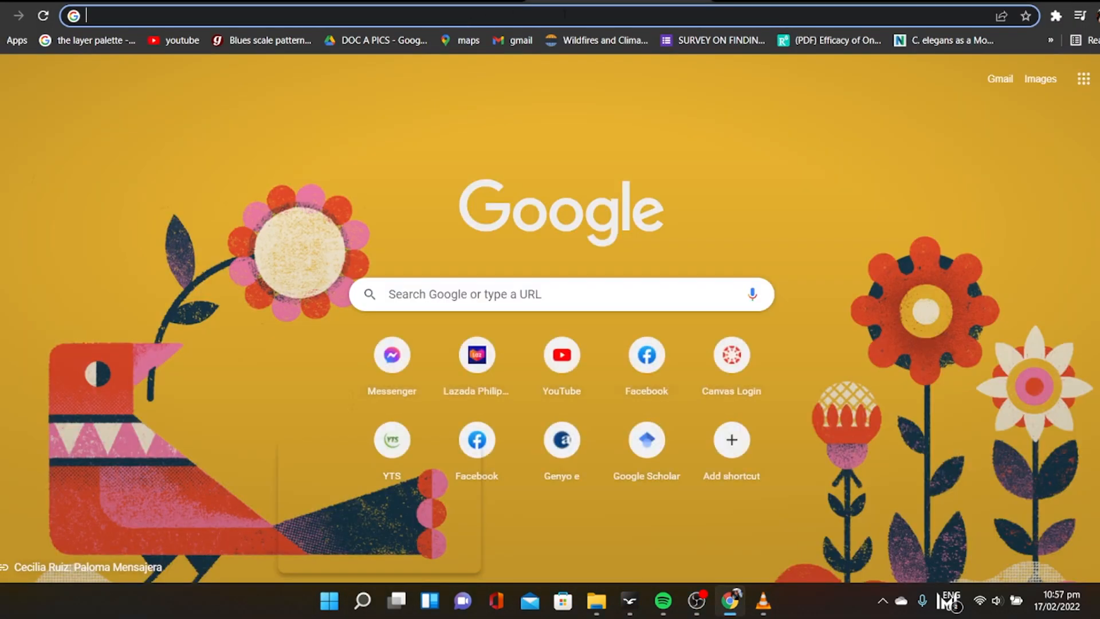
type("https://rr1---sn-jvhja5g3-hoae7.googlevideo.com/videoplayback")
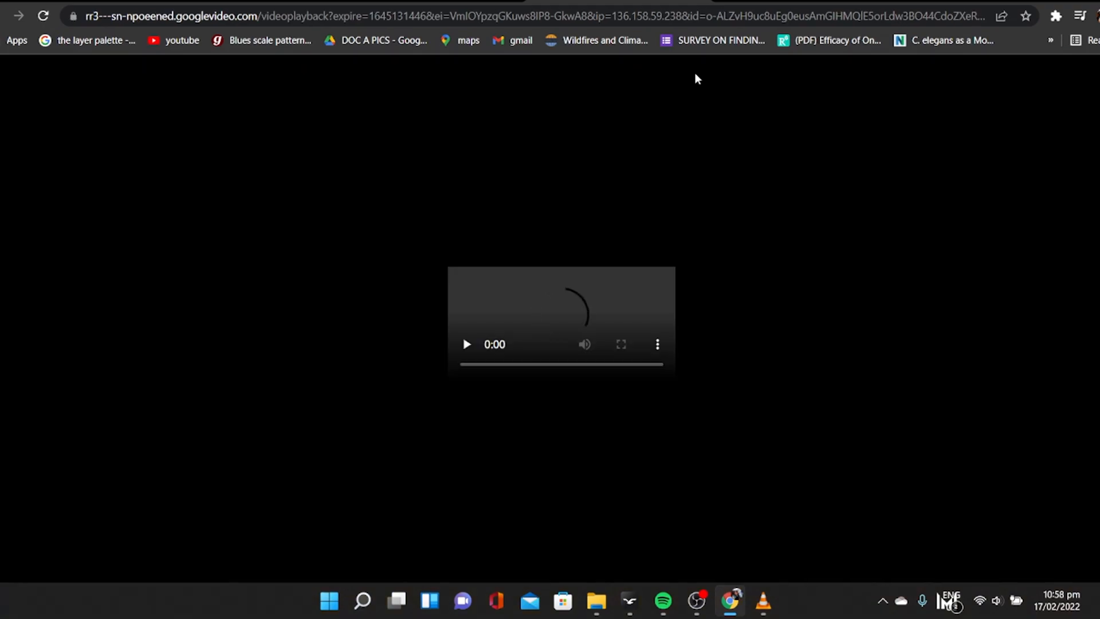
left_click(466, 344)
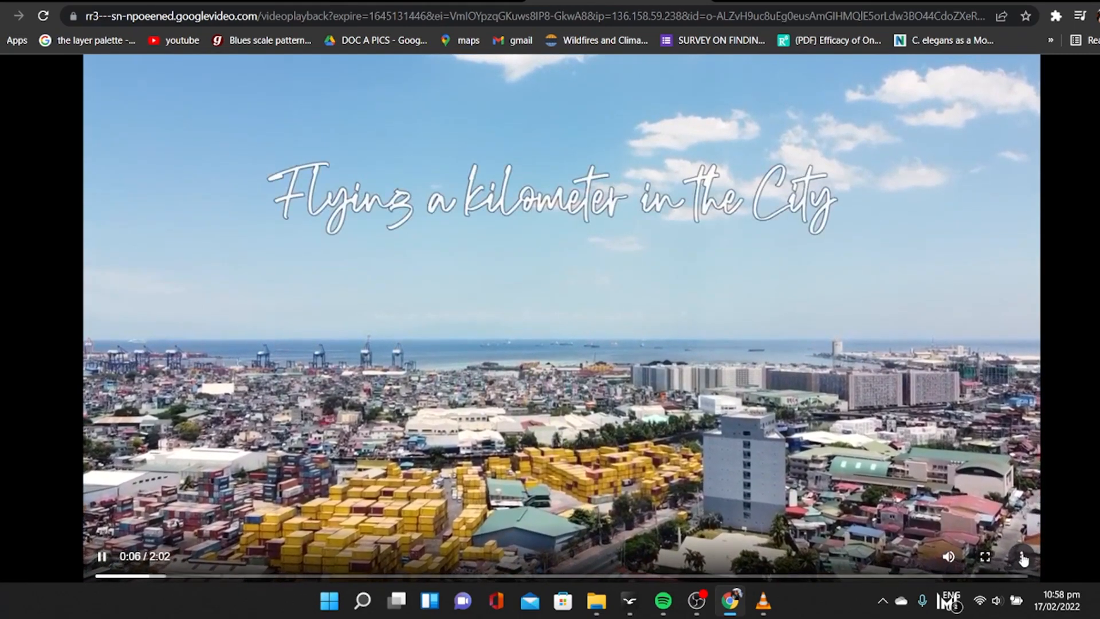
left_click(1023, 556)
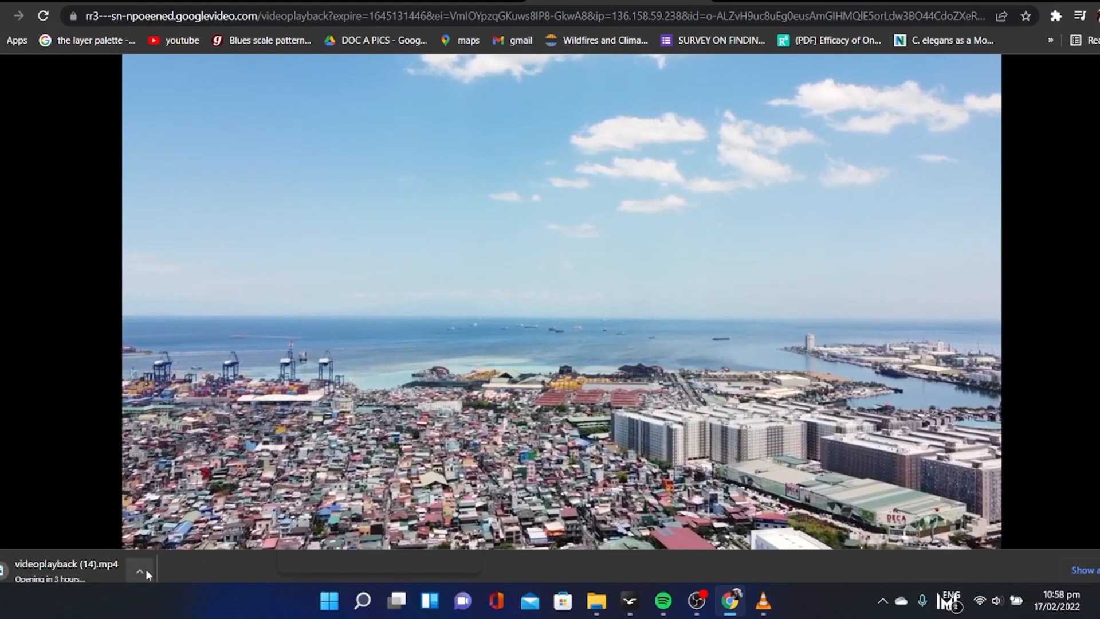
left_click(139, 568)
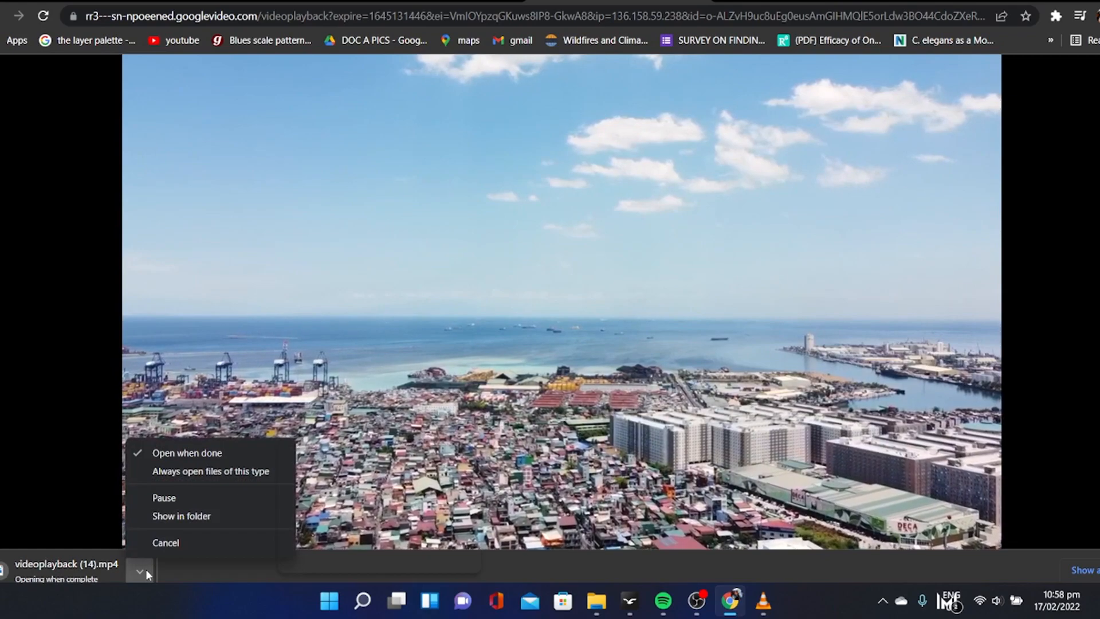